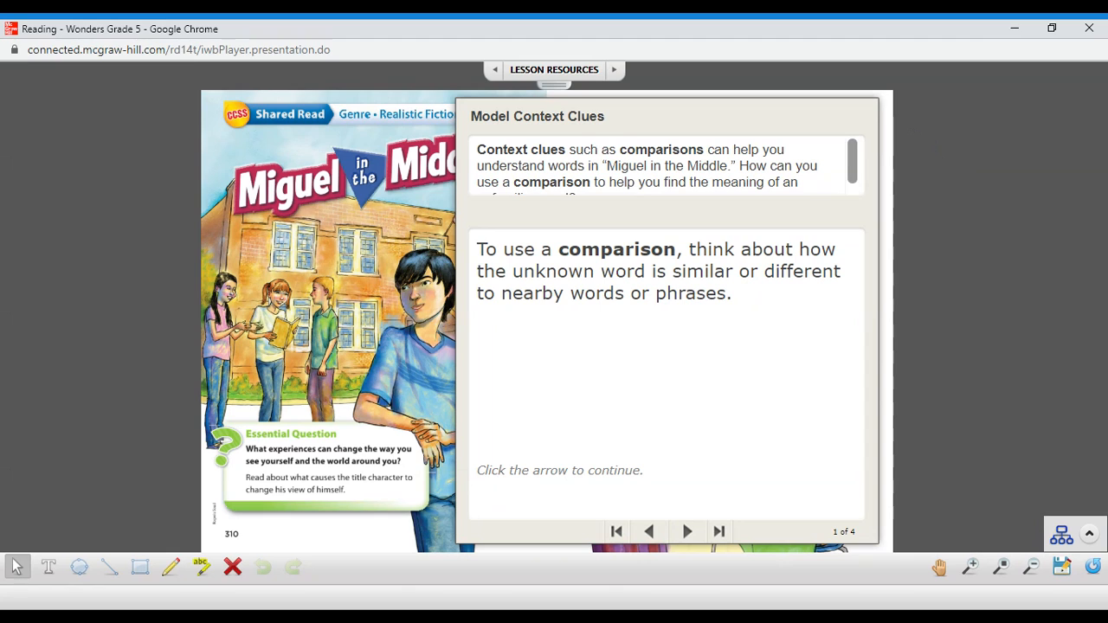
# Step: Advance the model lesson and reveal that disdain means dislike
pyautogui.click(686, 531)
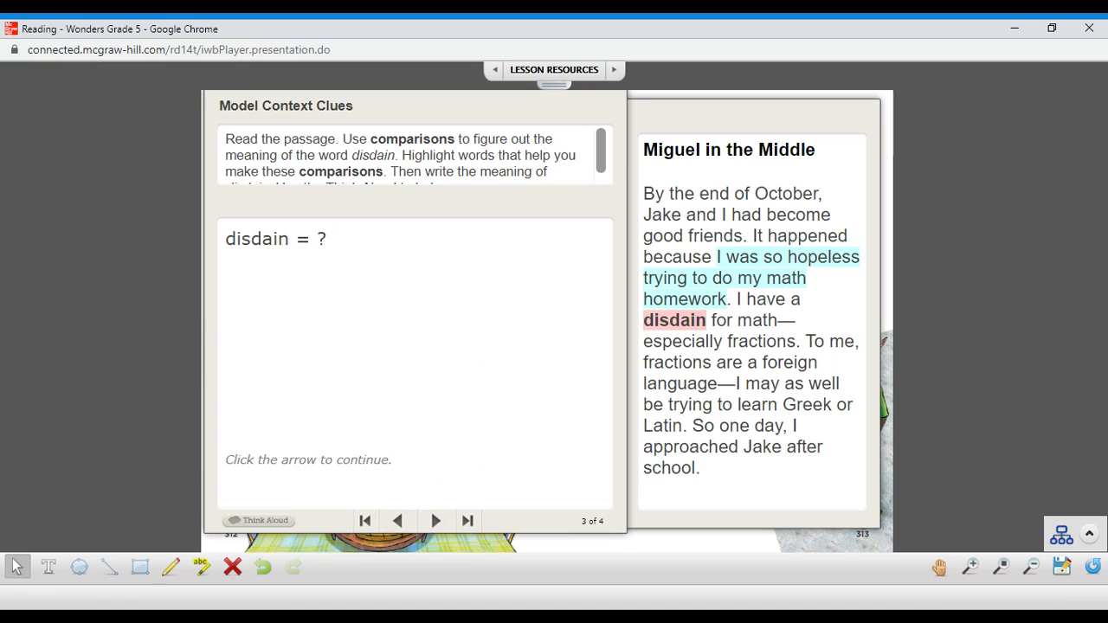
pyautogui.click(434, 520)
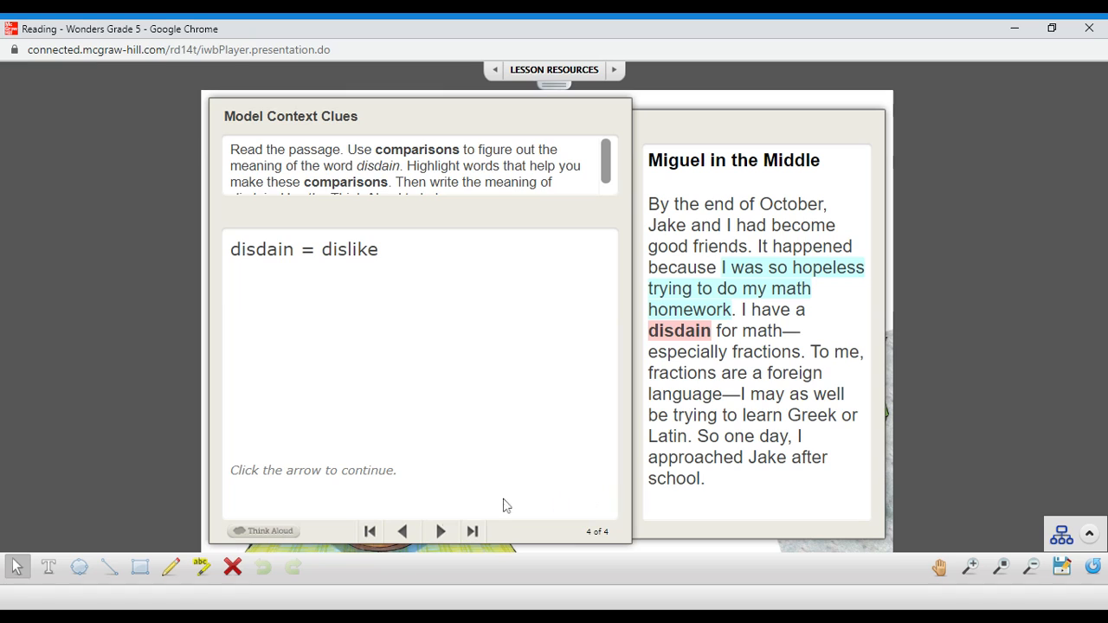
# Step: Advance to Your Turn item 1, the word situated in its passage
pyautogui.click(440, 531)
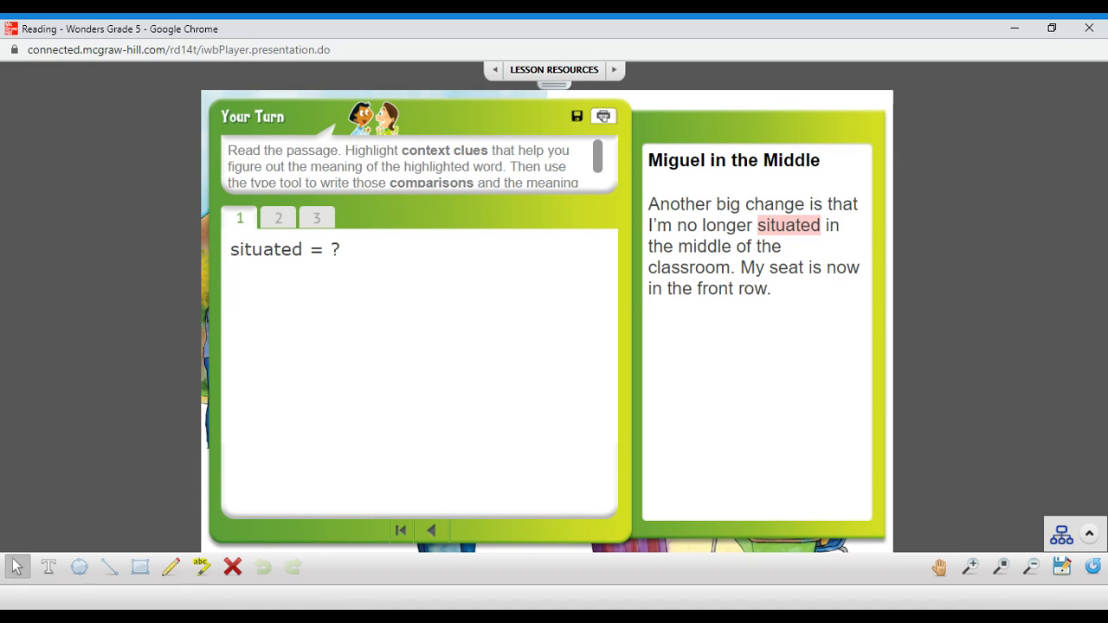
pyautogui.moveTo(579, 474)
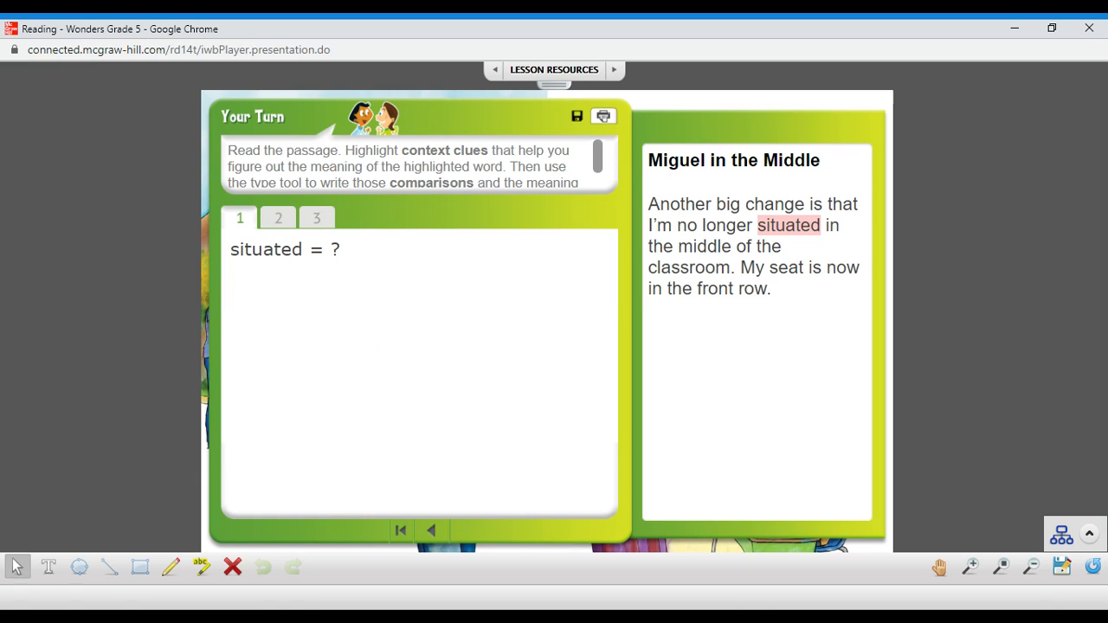
# Step: Switch to Your Turn tab 2 for the word session
pyautogui.click(278, 217)
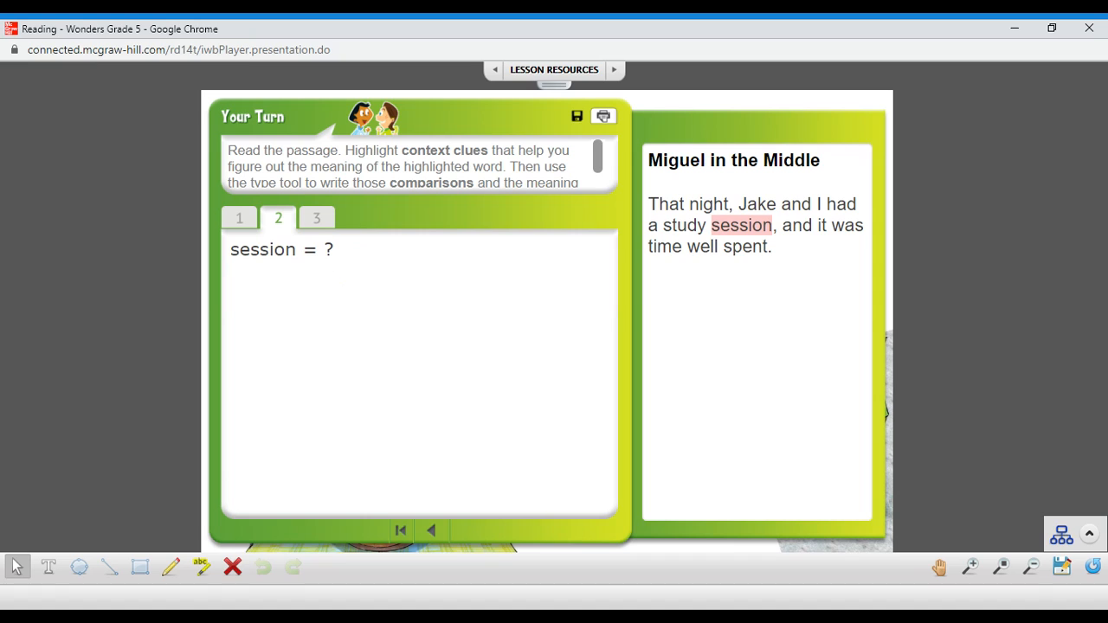
pyautogui.moveTo(325, 293)
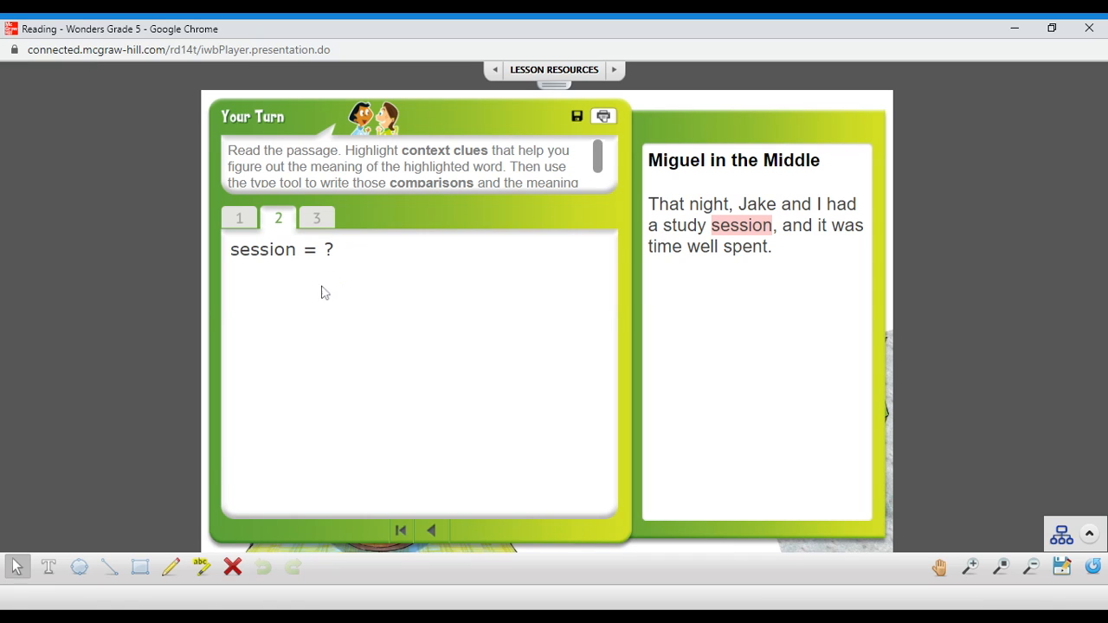
pyautogui.moveTo(327, 262)
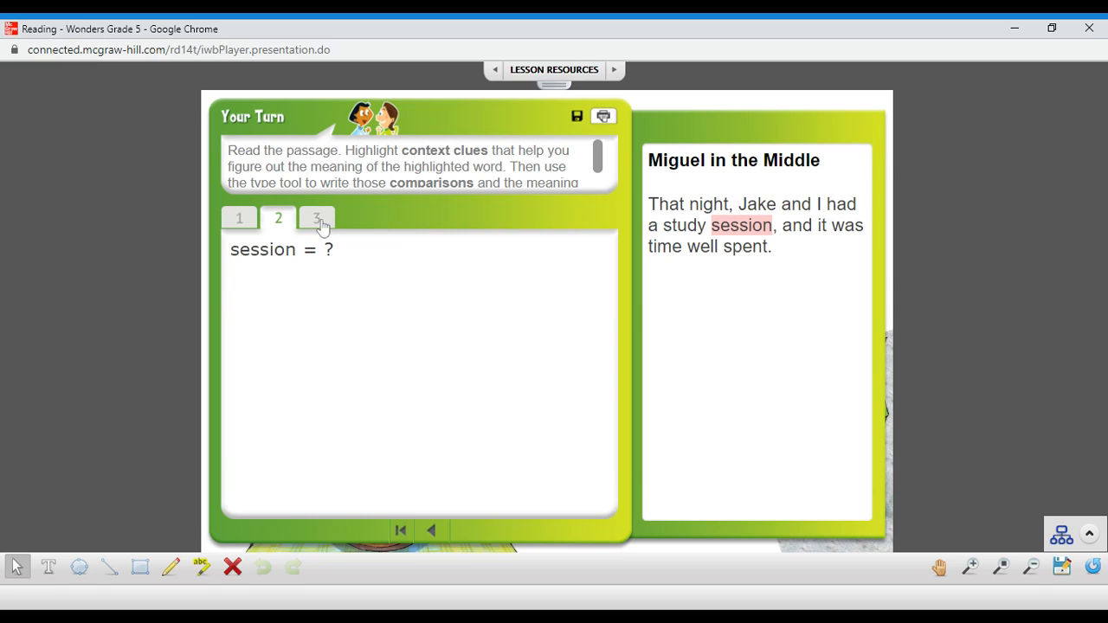
# Step: Switch to Your Turn tab 3 for the word brainteaser
pyautogui.click(316, 218)
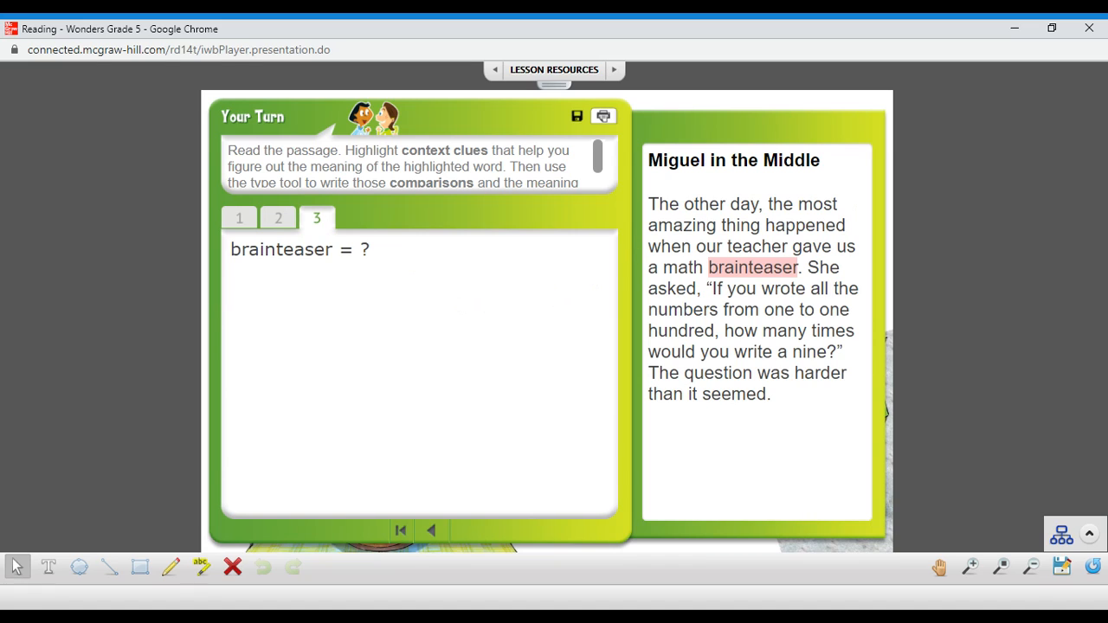
pyautogui.moveTo(559, 363)
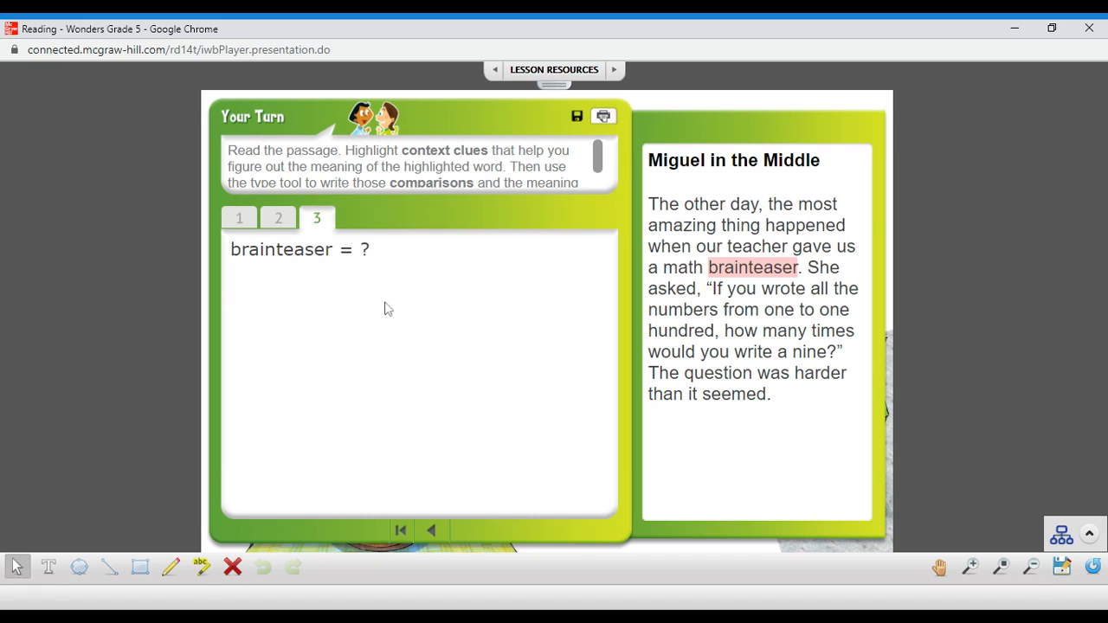
pyautogui.moveTo(424, 389)
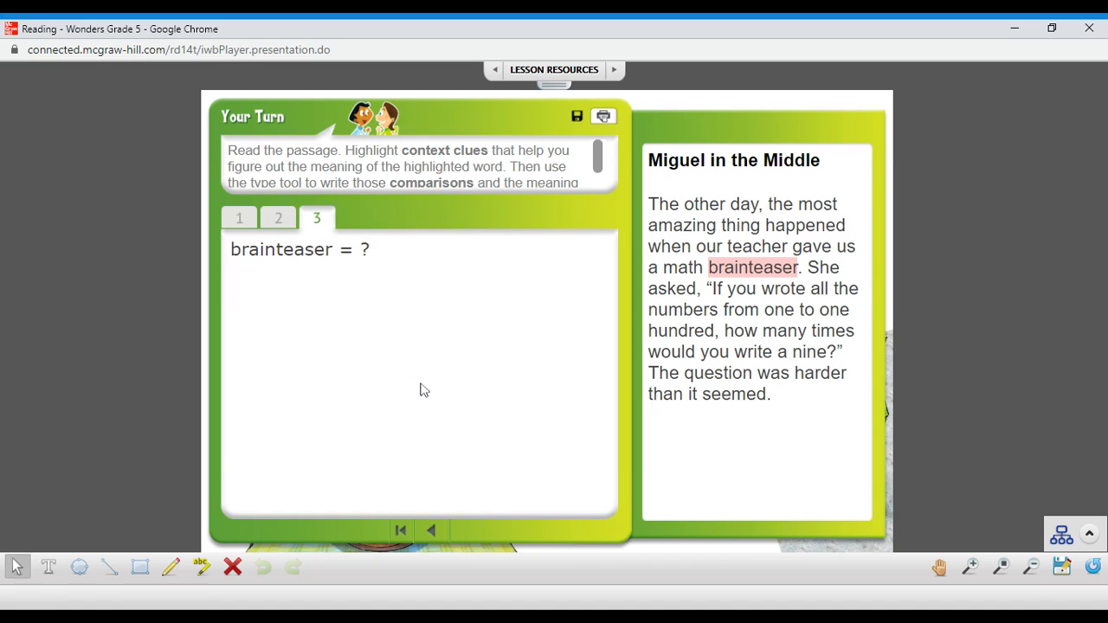
pyautogui.moveTo(424, 310)
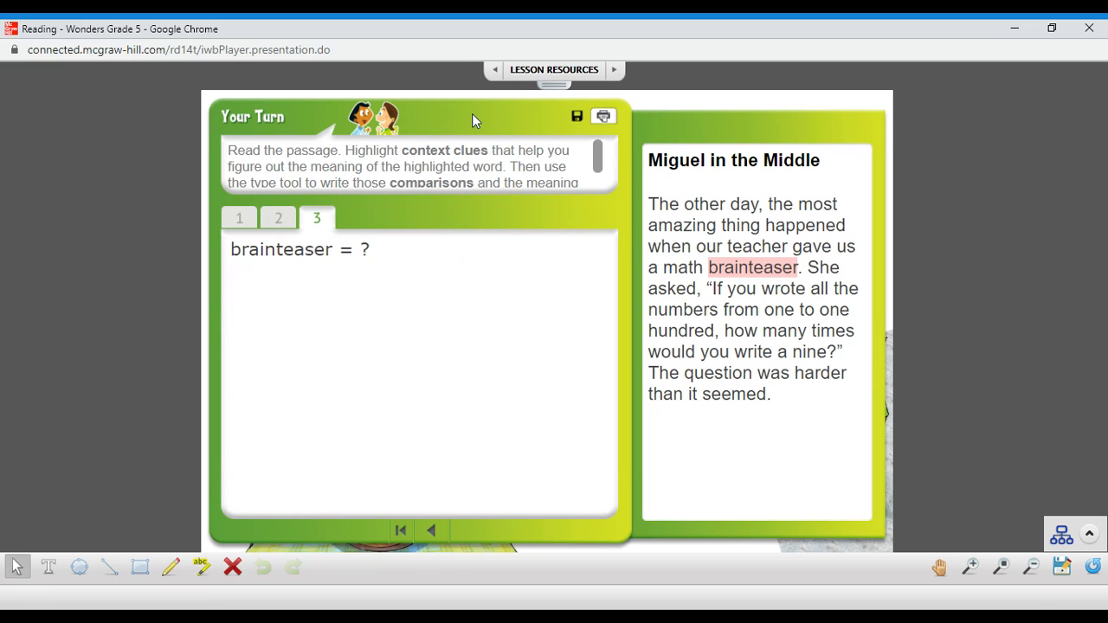
pyautogui.moveTo(645, 576)
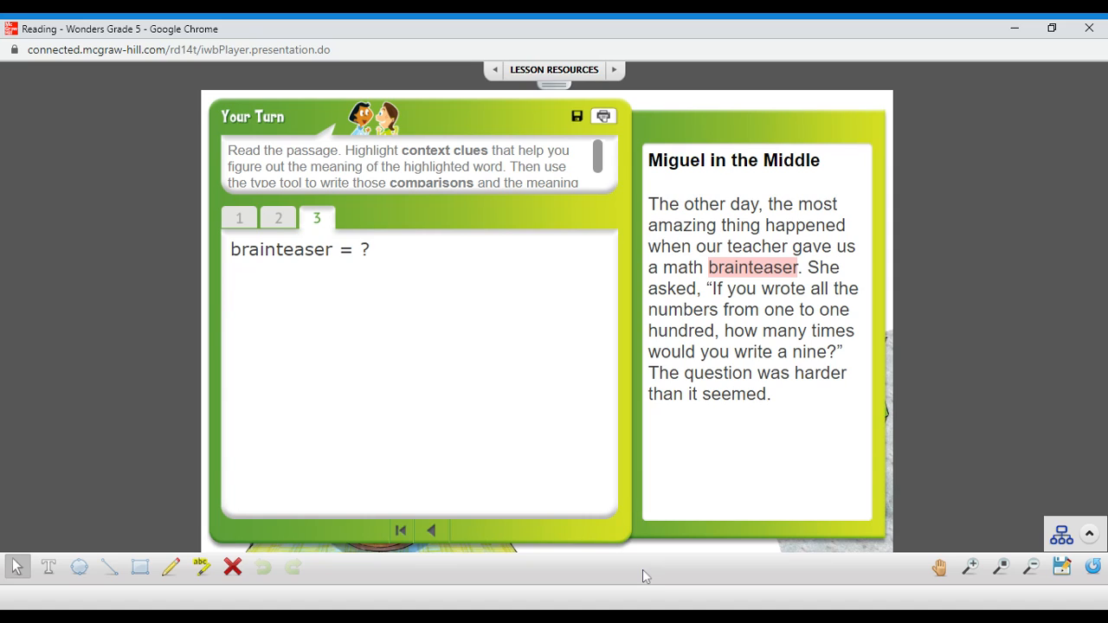